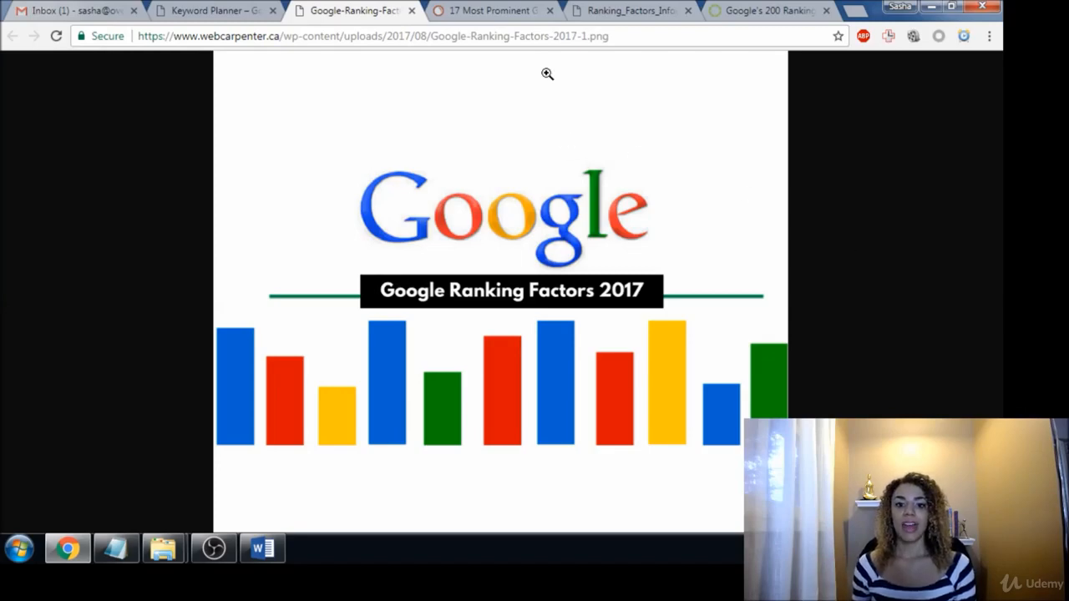
Switch to the '17 Most Prominent' tab showing SEMrush's Ranking factors analyzed chart.
{"action": "left_click", "coordinate": [493, 10]}
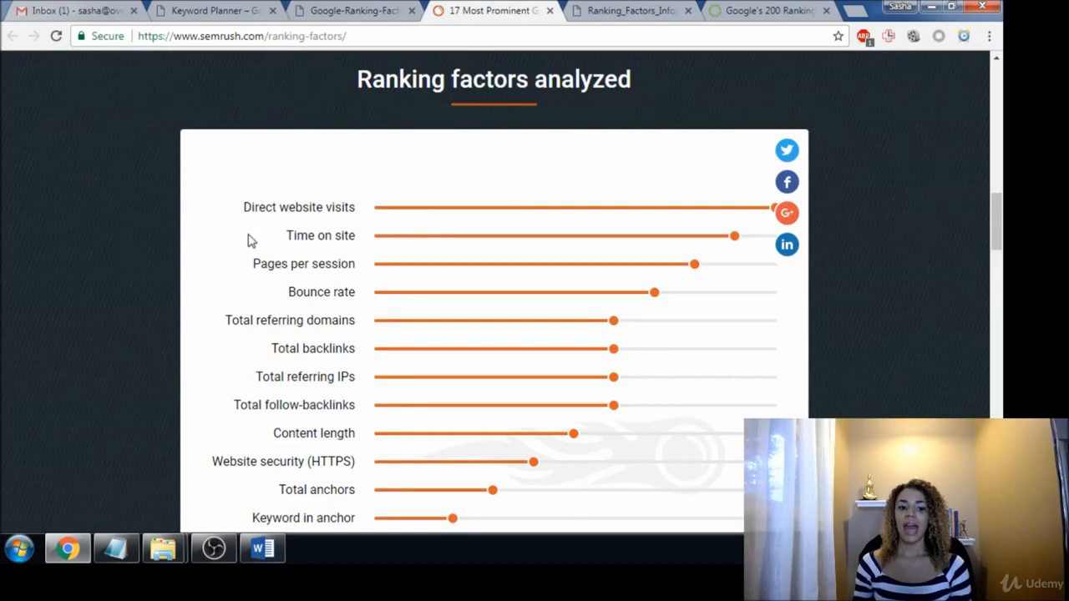
{"action": "mouse_move", "coordinate": [267, 243]}
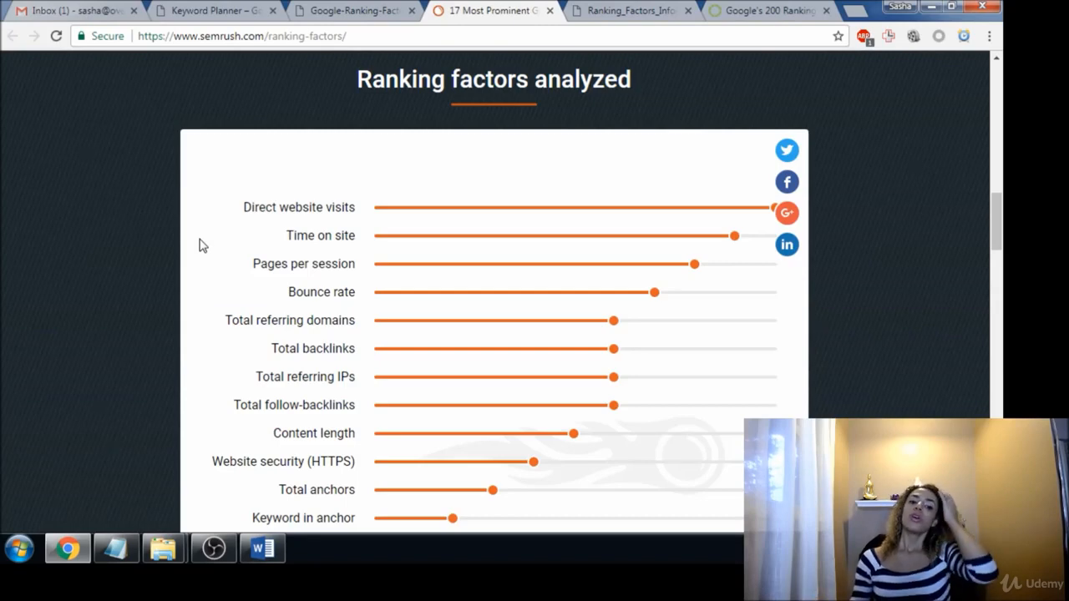
{"action": "mouse_move", "coordinate": [257, 226]}
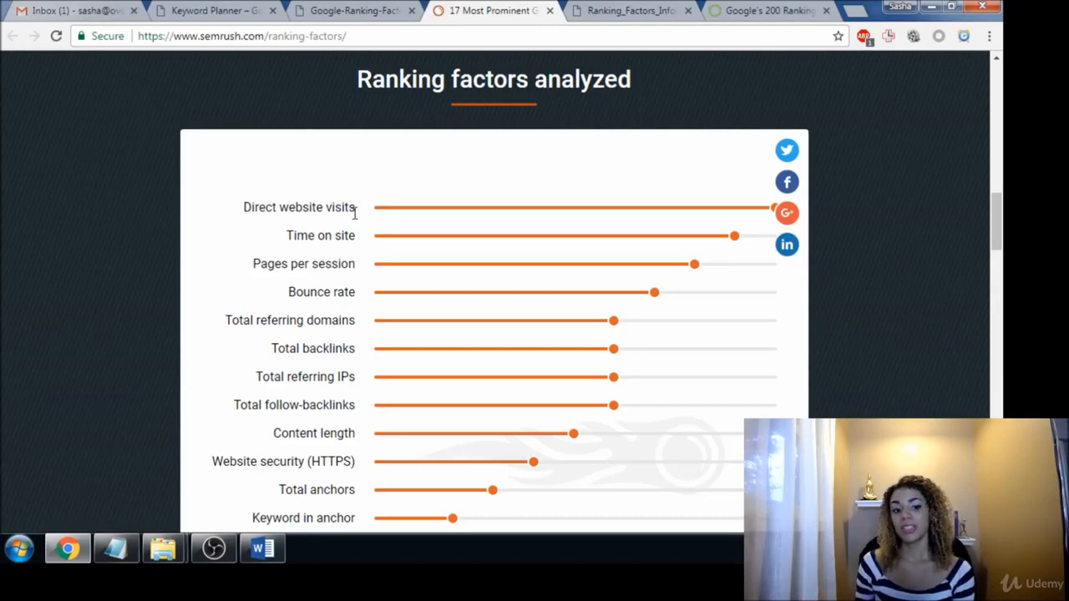
{"action": "mouse_move", "coordinate": [358, 217]}
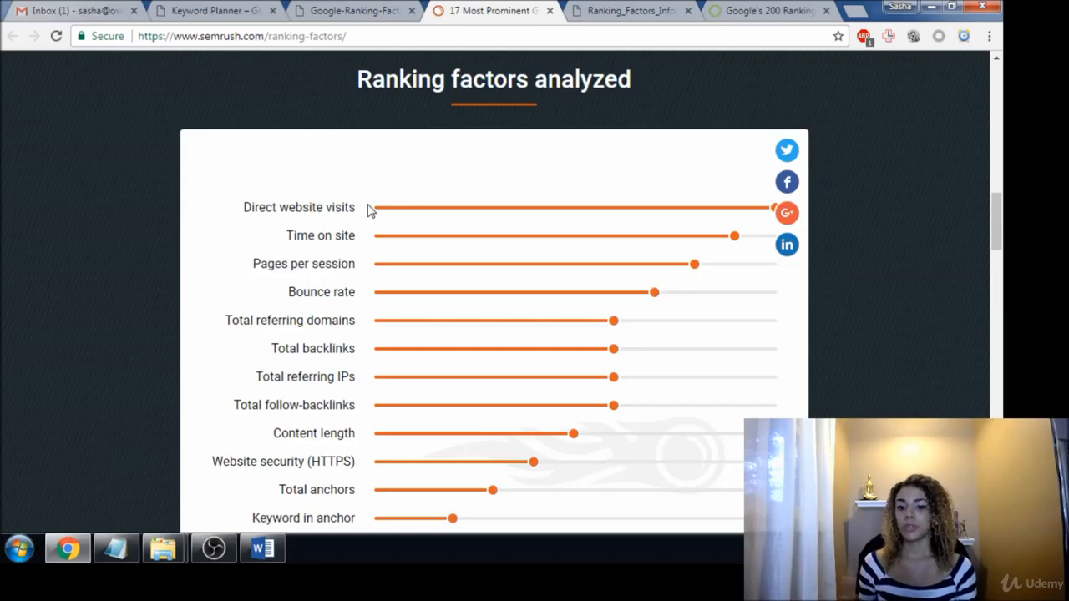
{"action": "mouse_move", "coordinate": [501, 164]}
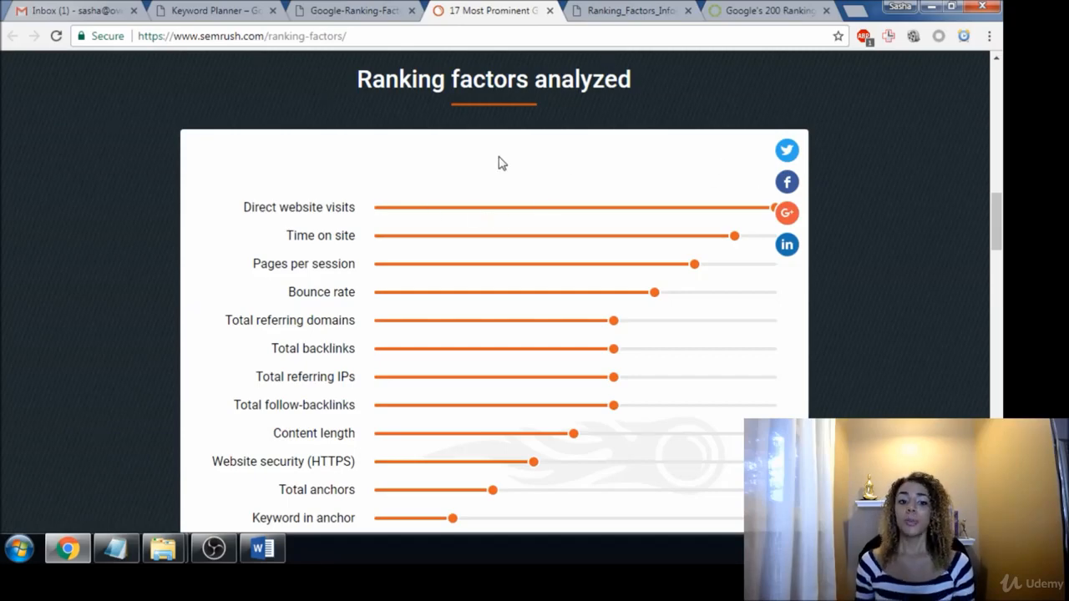
{"action": "mouse_move", "coordinate": [351, 224]}
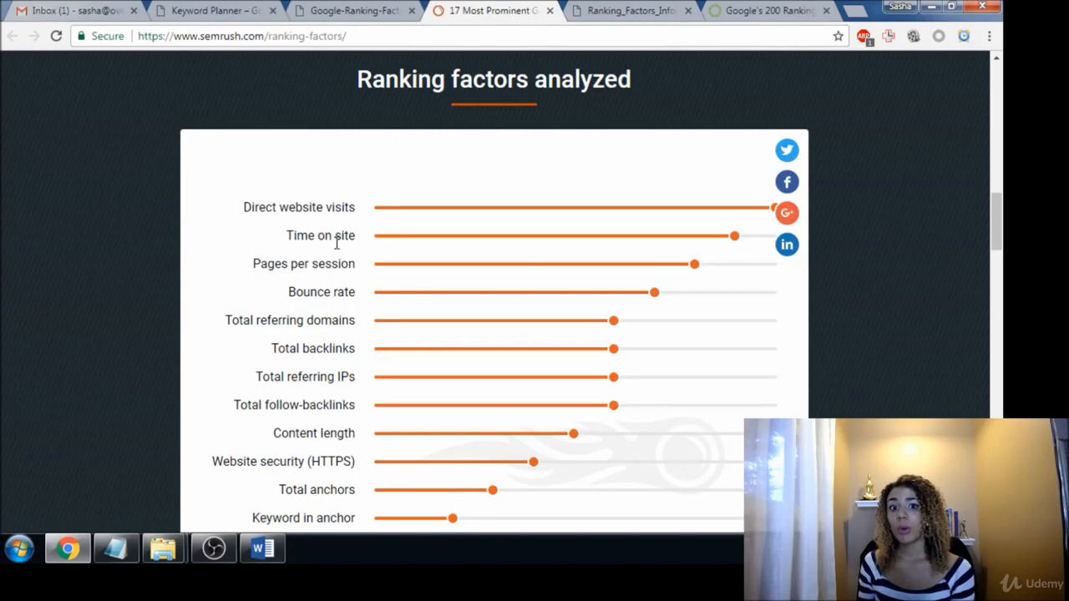
{"action": "mouse_move", "coordinate": [254, 241]}
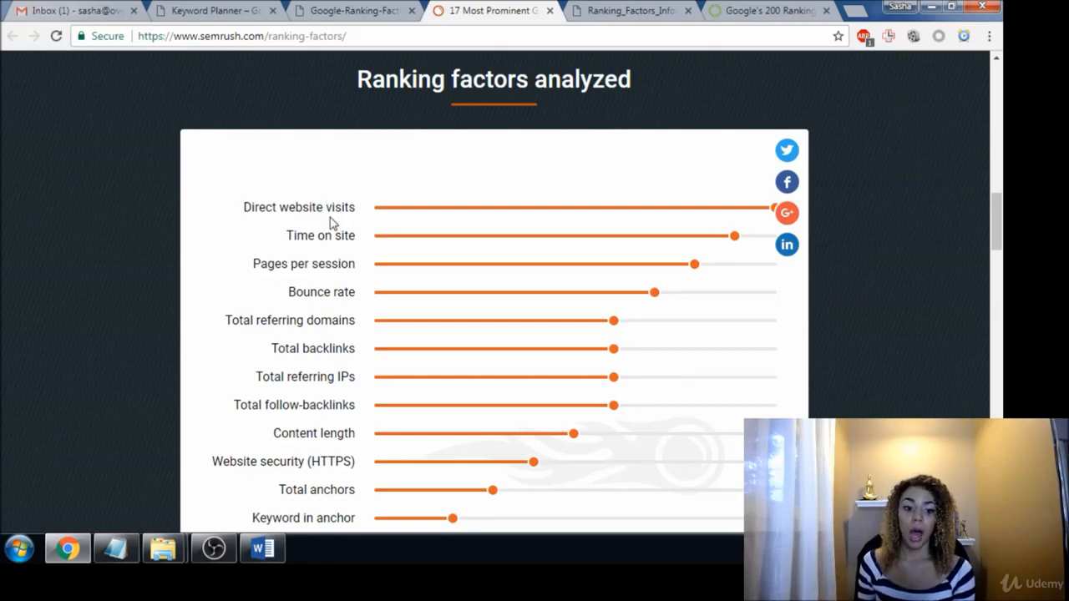
{"action": "mouse_move", "coordinate": [351, 224]}
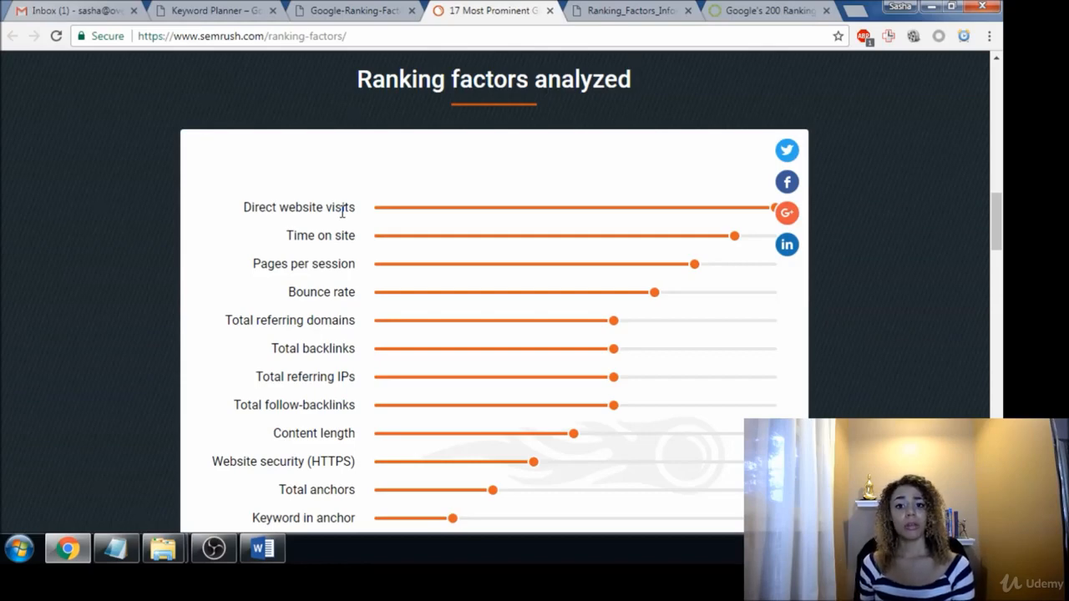
{"action": "mouse_move", "coordinate": [321, 332]}
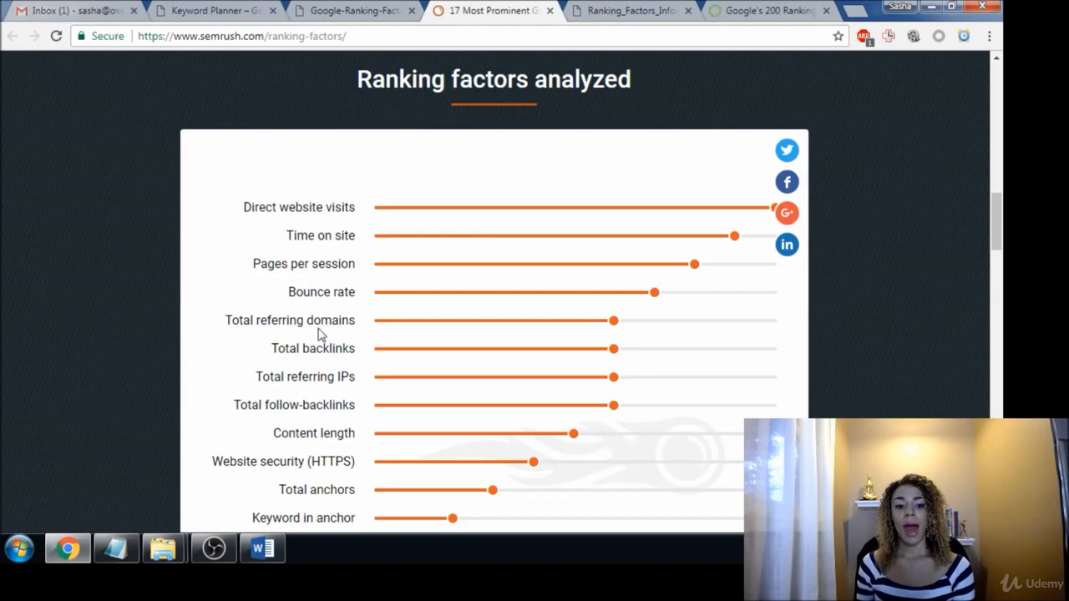
{"action": "mouse_move", "coordinate": [217, 334]}
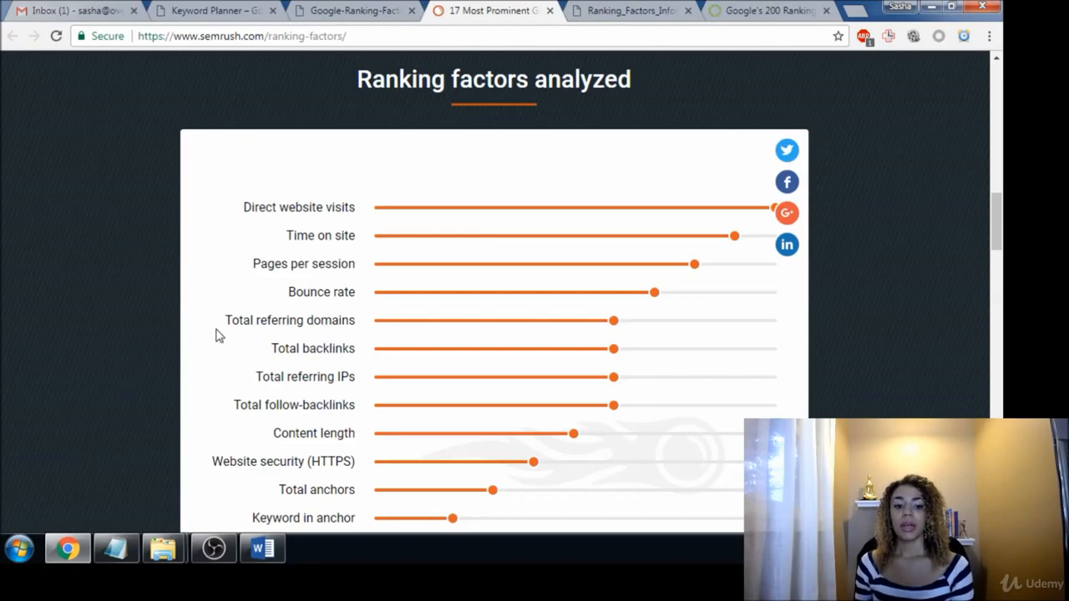
{"action": "mouse_move", "coordinate": [281, 349]}
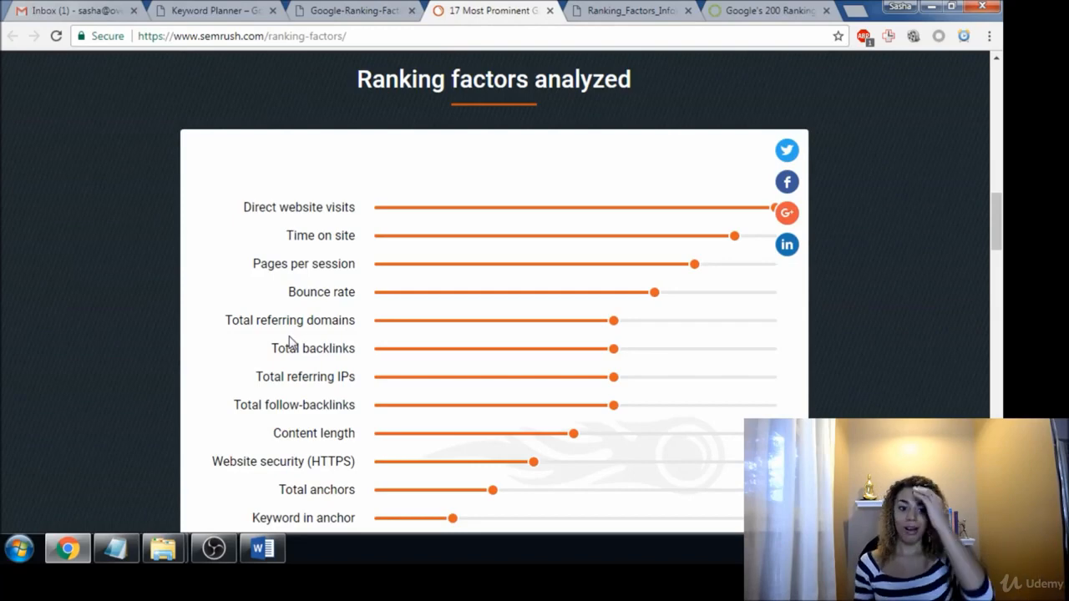
{"action": "mouse_move", "coordinate": [261, 326]}
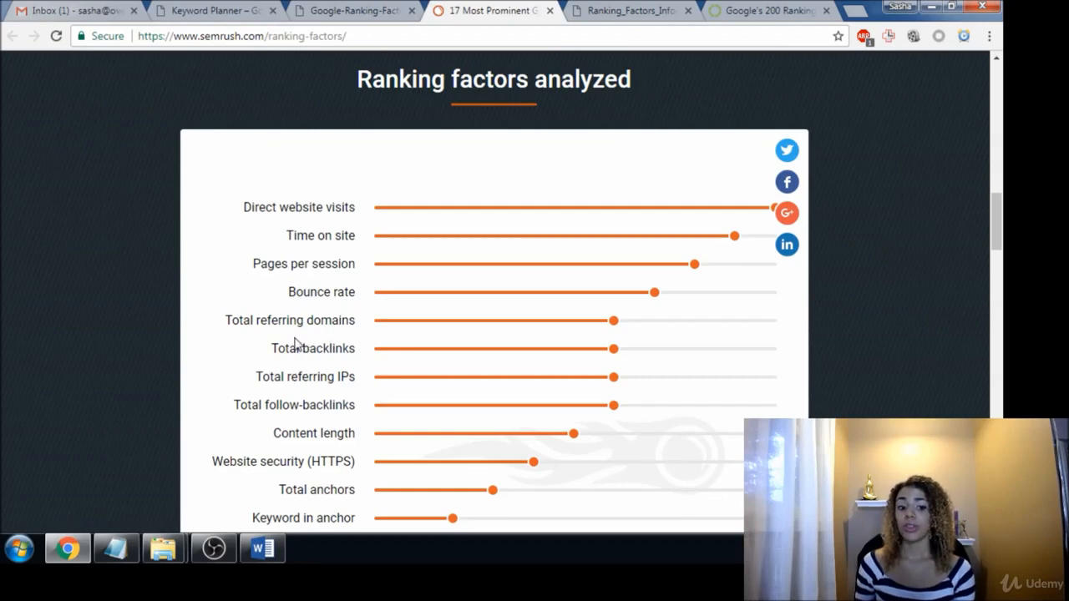
{"action": "mouse_move", "coordinate": [324, 326]}
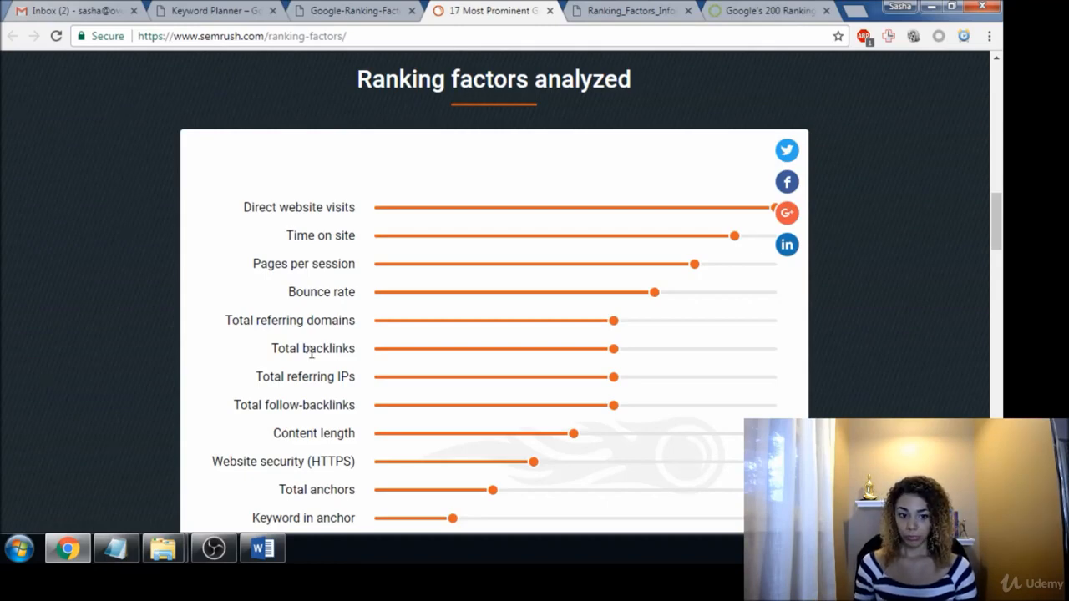
{"action": "mouse_move", "coordinate": [434, 384]}
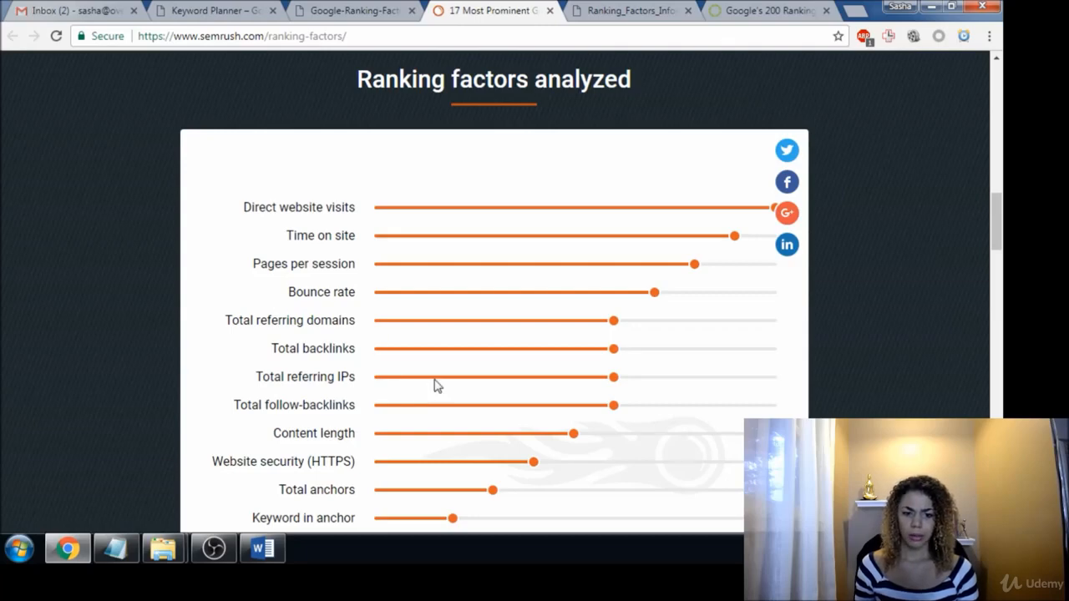
{"action": "mouse_move", "coordinate": [257, 426]}
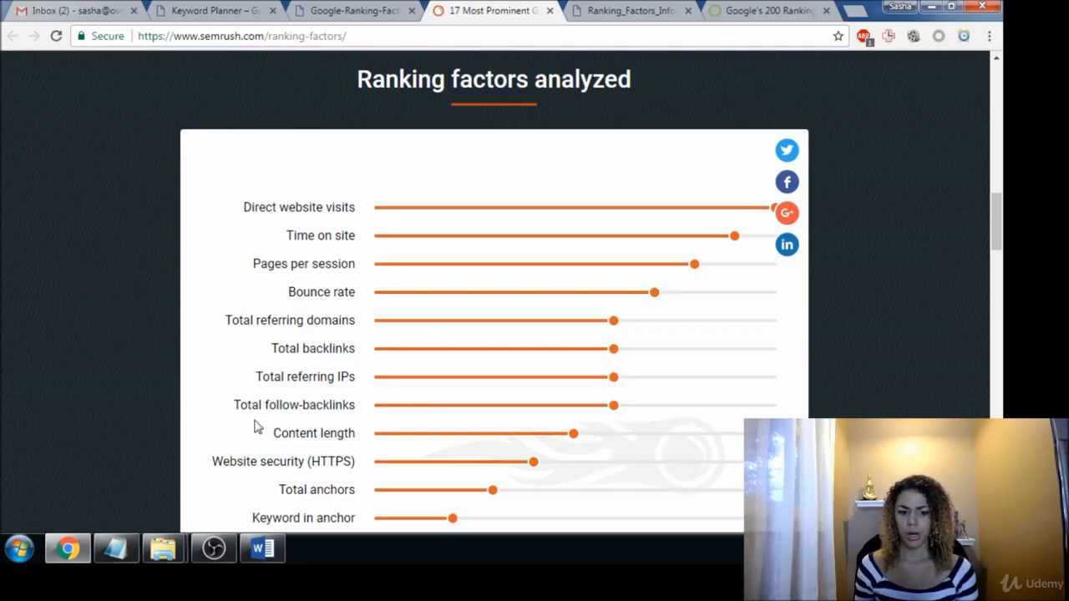
{"action": "mouse_move", "coordinate": [259, 349]}
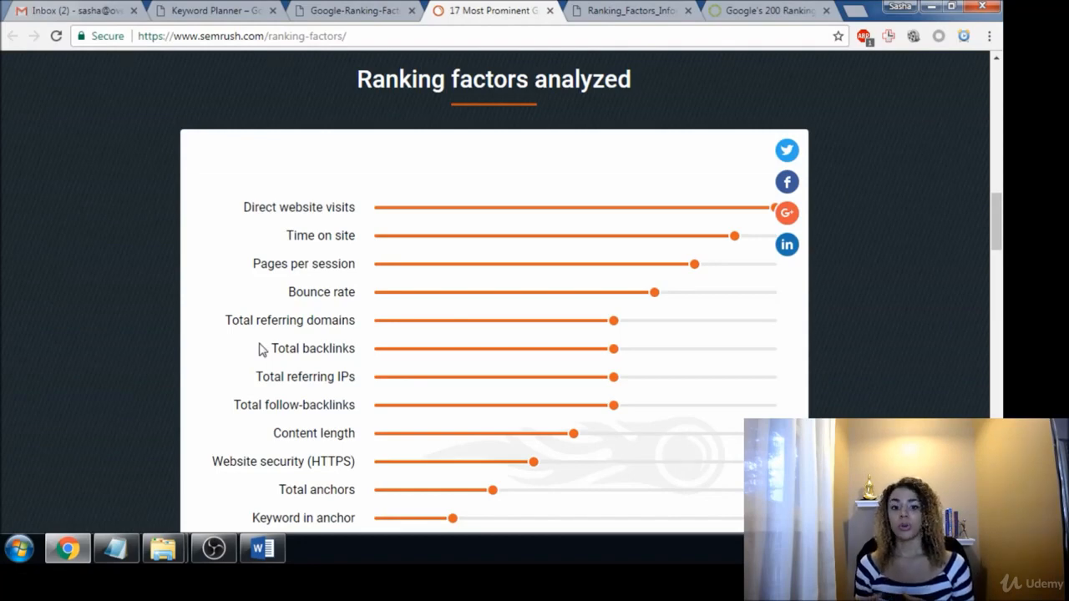
Scroll the ranking factors chart down to reveal Keyword in meta and Video on page.
{"action": "scroll", "scroll_direction": "down", "scroll_amount": 3}
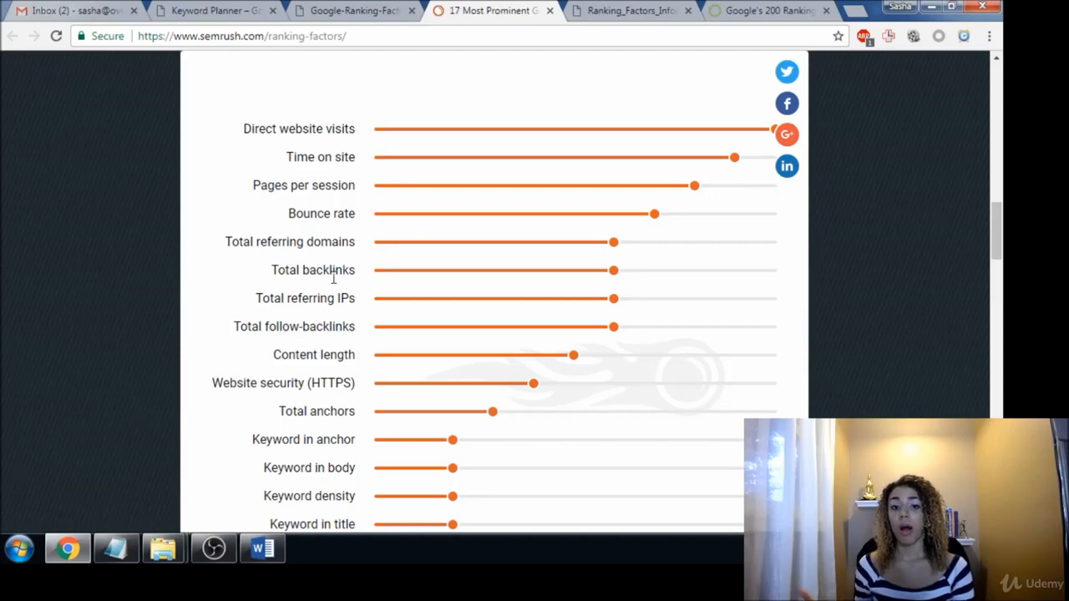
{"action": "mouse_move", "coordinate": [346, 248]}
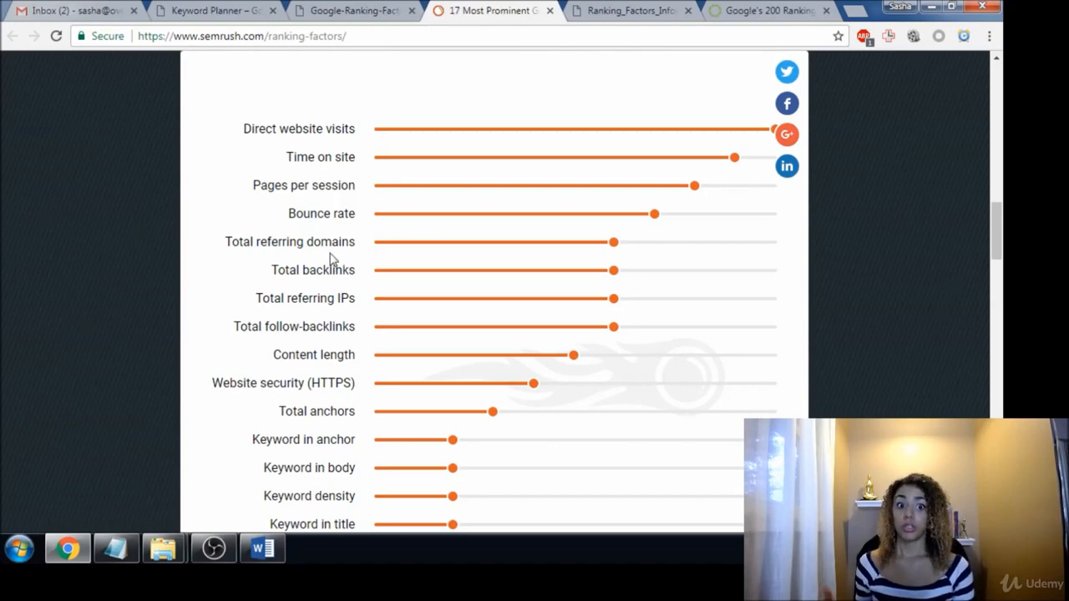
{"action": "mouse_move", "coordinate": [331, 298]}
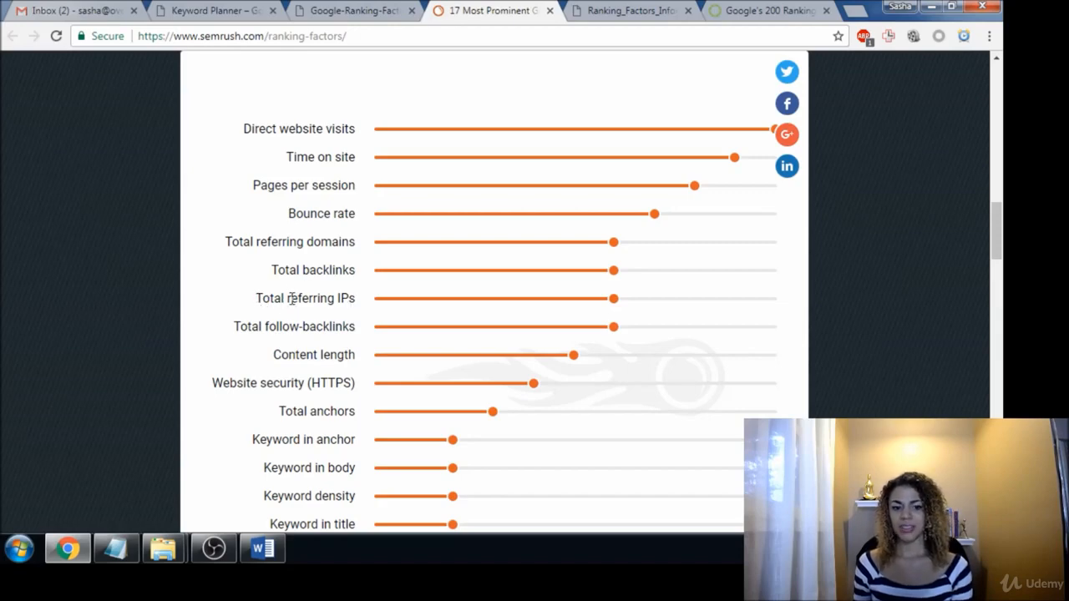
{"action": "mouse_move", "coordinate": [359, 304]}
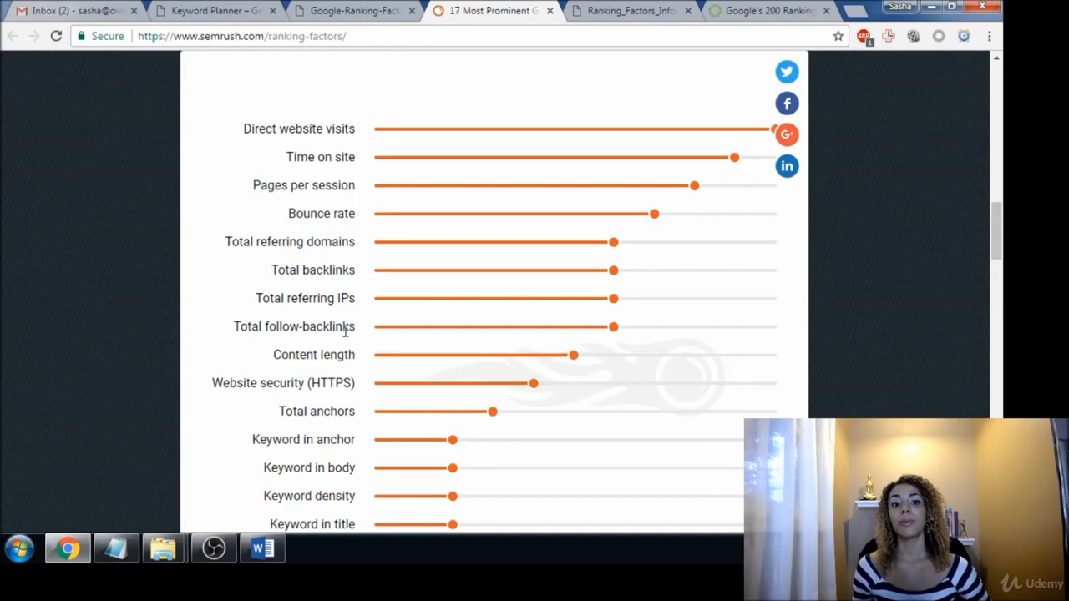
{"action": "mouse_move", "coordinate": [284, 349]}
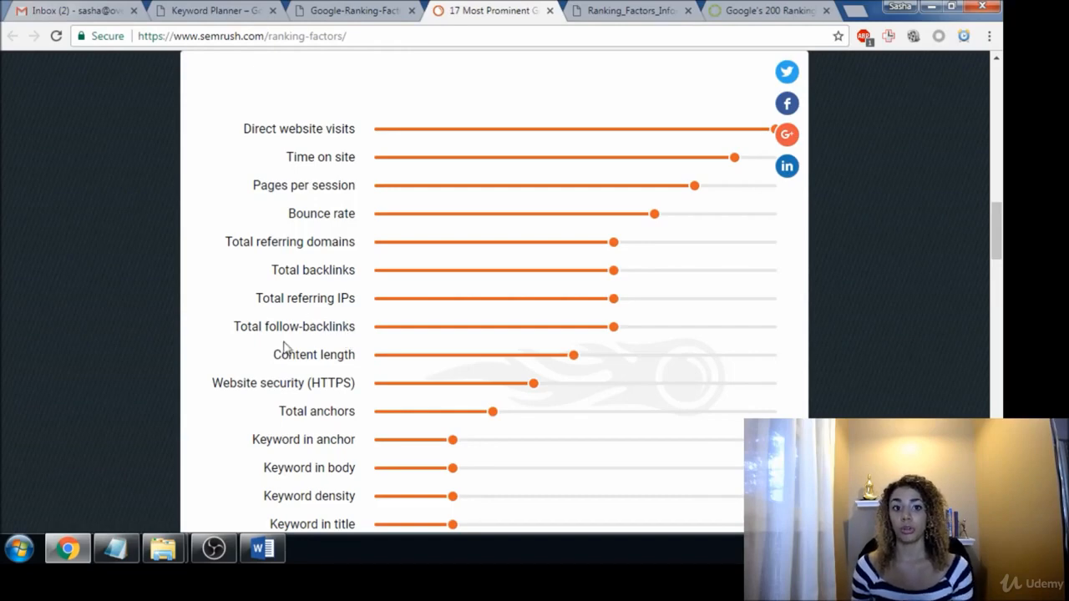
{"action": "mouse_move", "coordinate": [344, 296]}
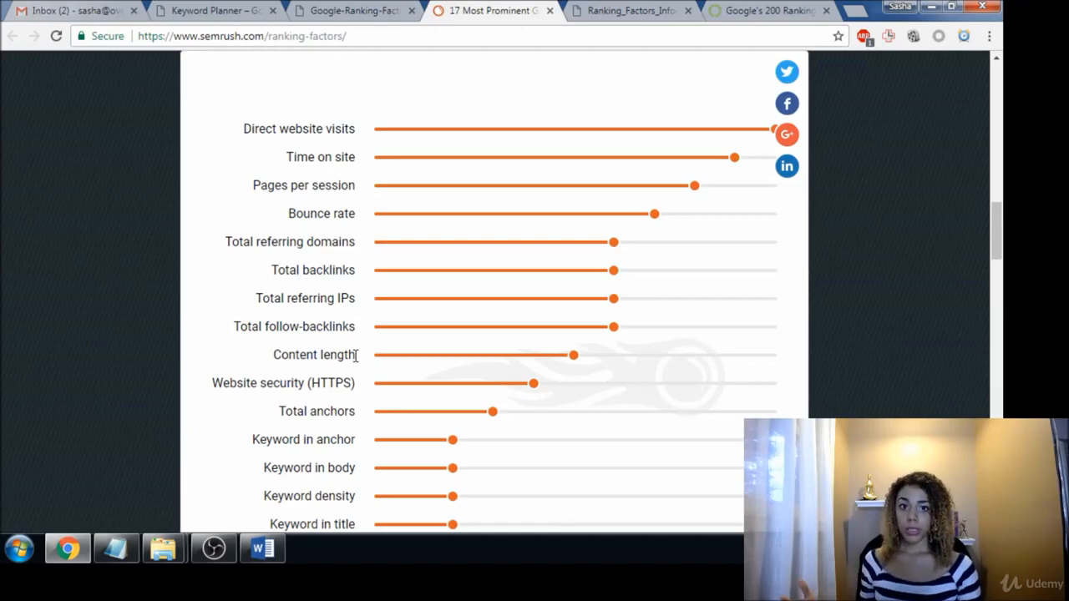
{"action": "mouse_move", "coordinate": [361, 360]}
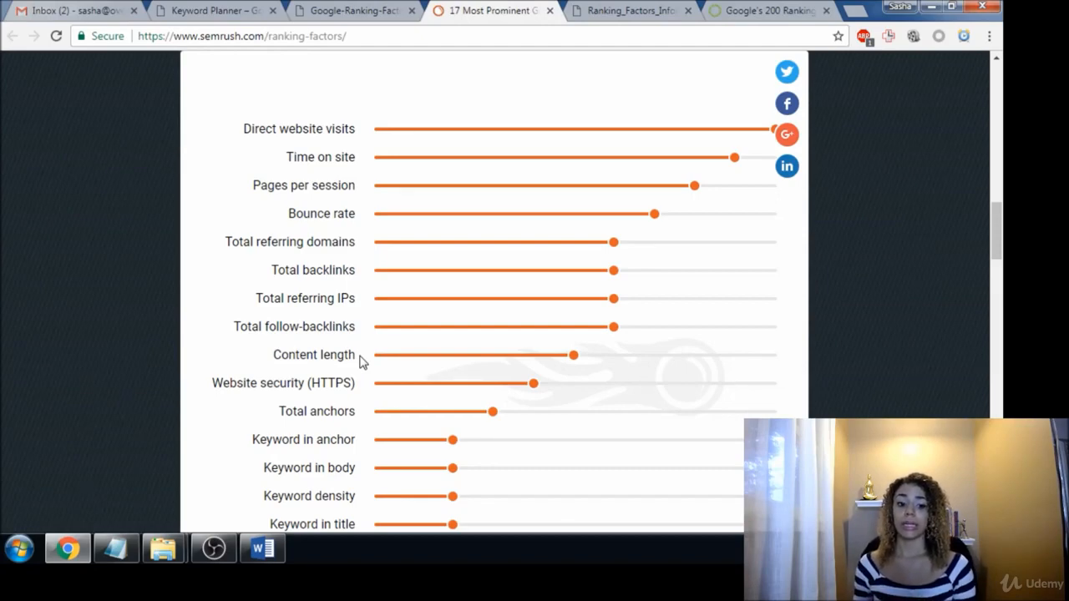
{"action": "mouse_move", "coordinate": [364, 382]}
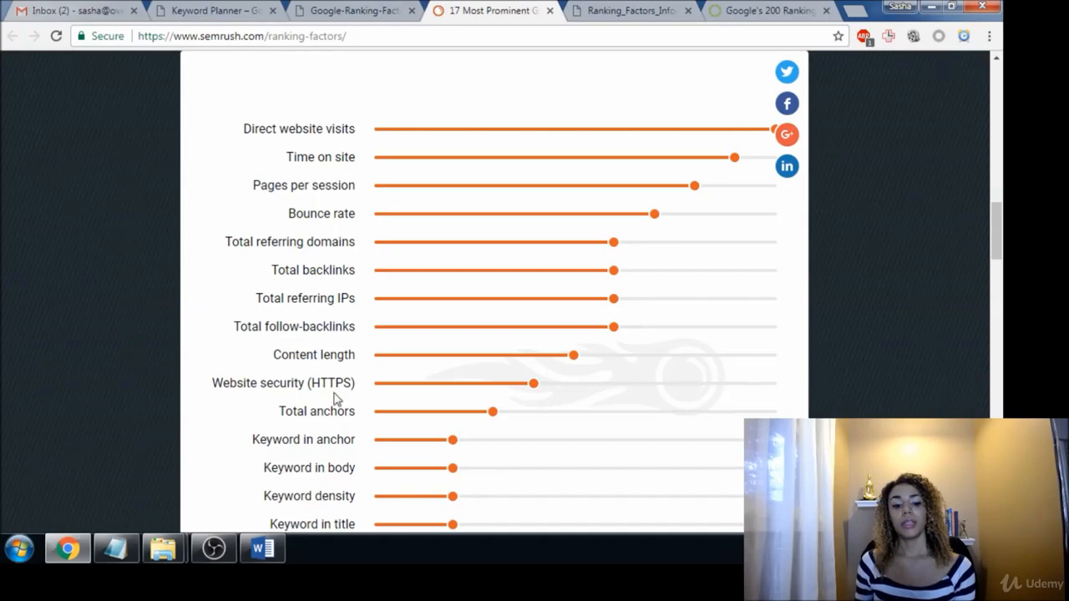
{"action": "scroll", "scroll_direction": "down", "scroll_amount": 3}
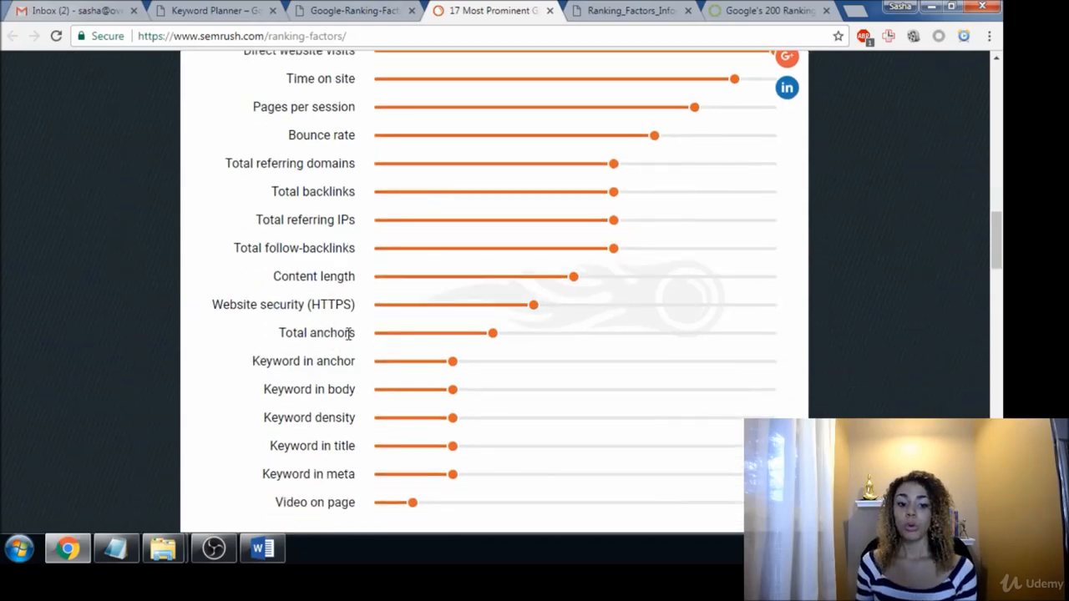
{"action": "mouse_move", "coordinate": [324, 351]}
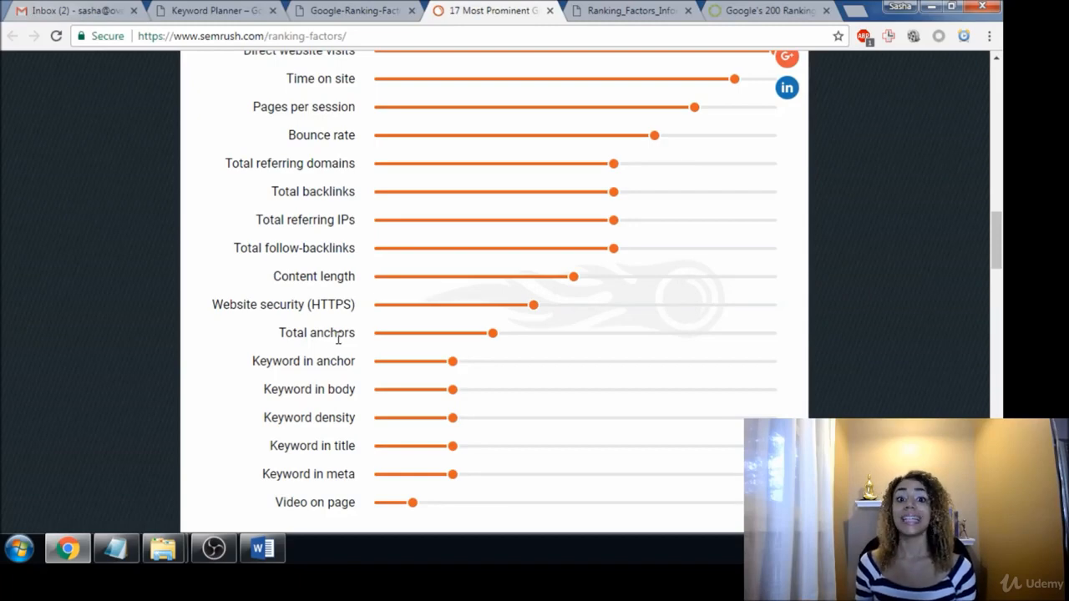
{"action": "mouse_move", "coordinate": [341, 336]}
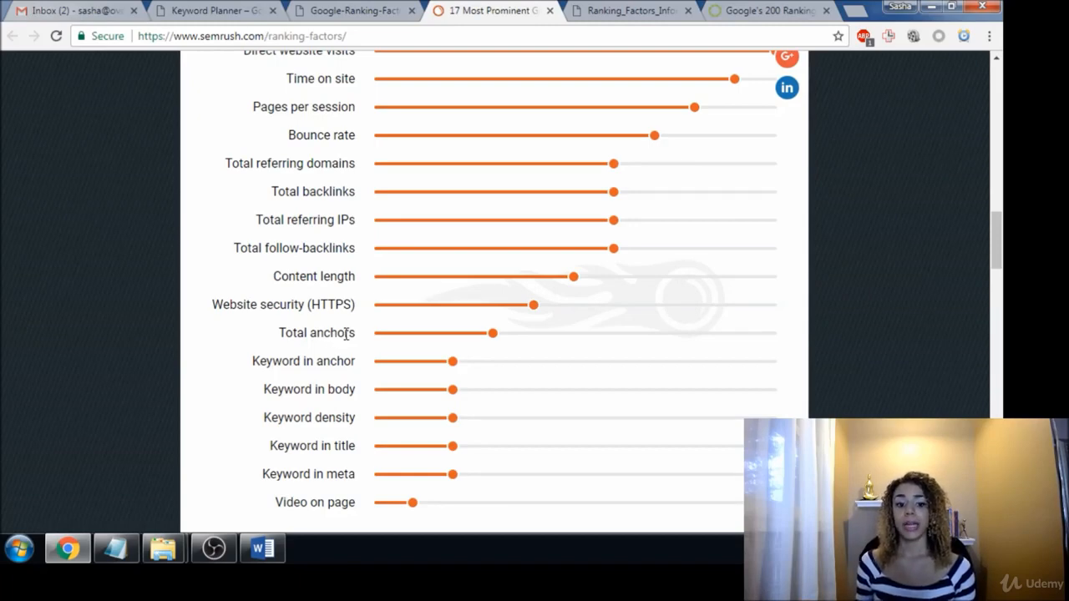
{"action": "mouse_move", "coordinate": [297, 366]}
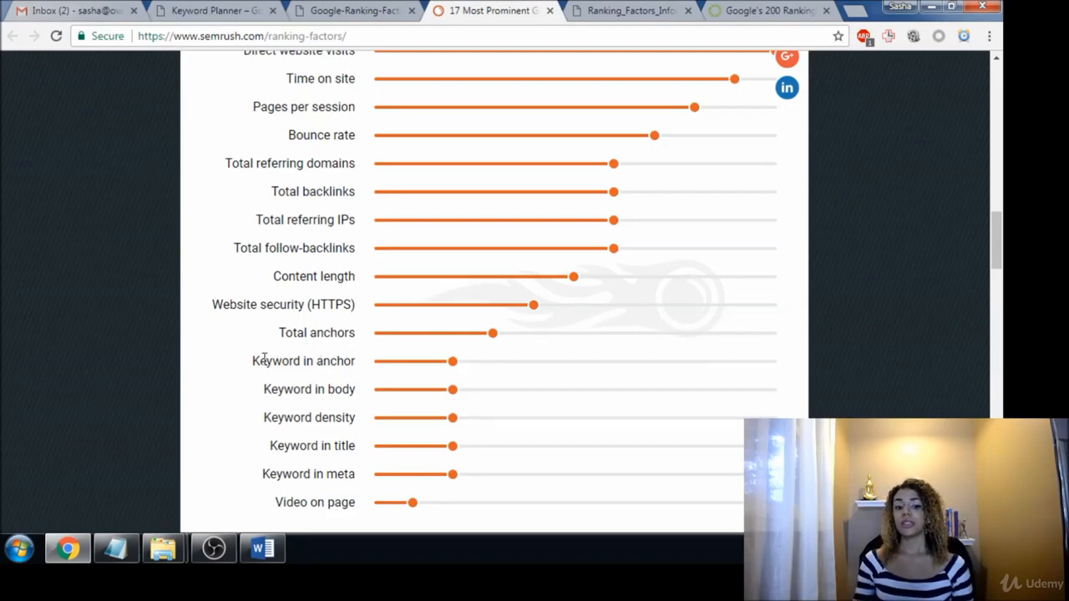
Select text near the bottom of the ranking factors chart at Video on page.
{"action": "double_click", "coordinate": [304, 360]}
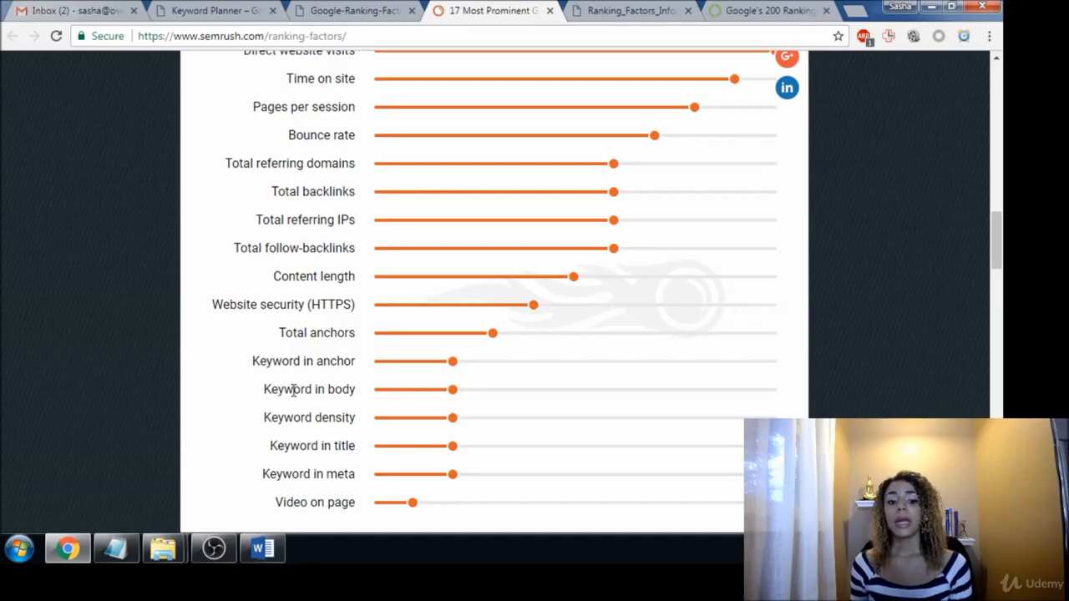
{"action": "mouse_move", "coordinate": [394, 397]}
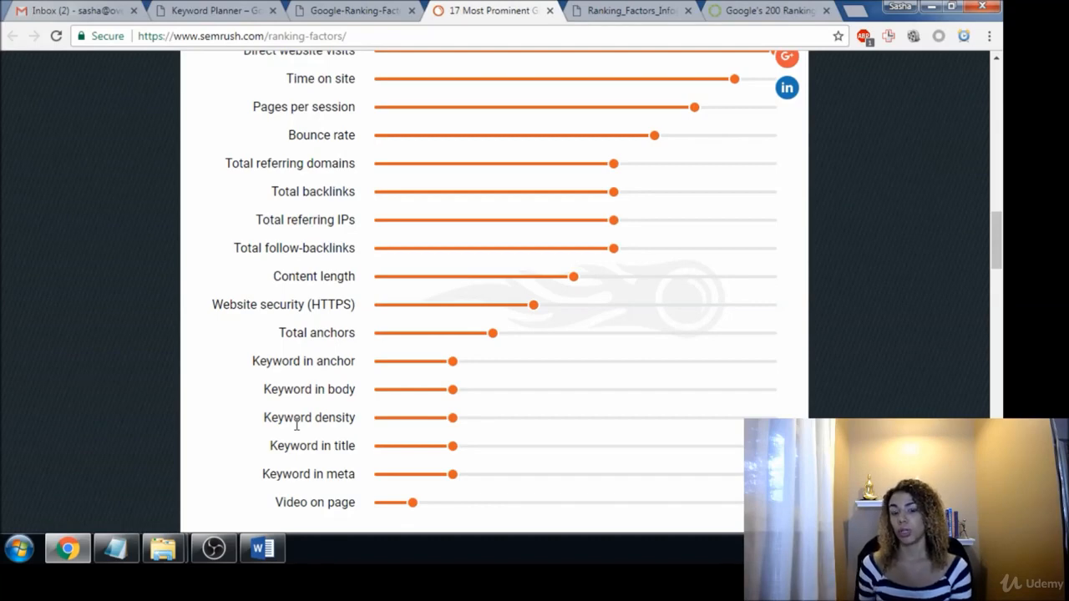
{"action": "mouse_move", "coordinate": [331, 441]}
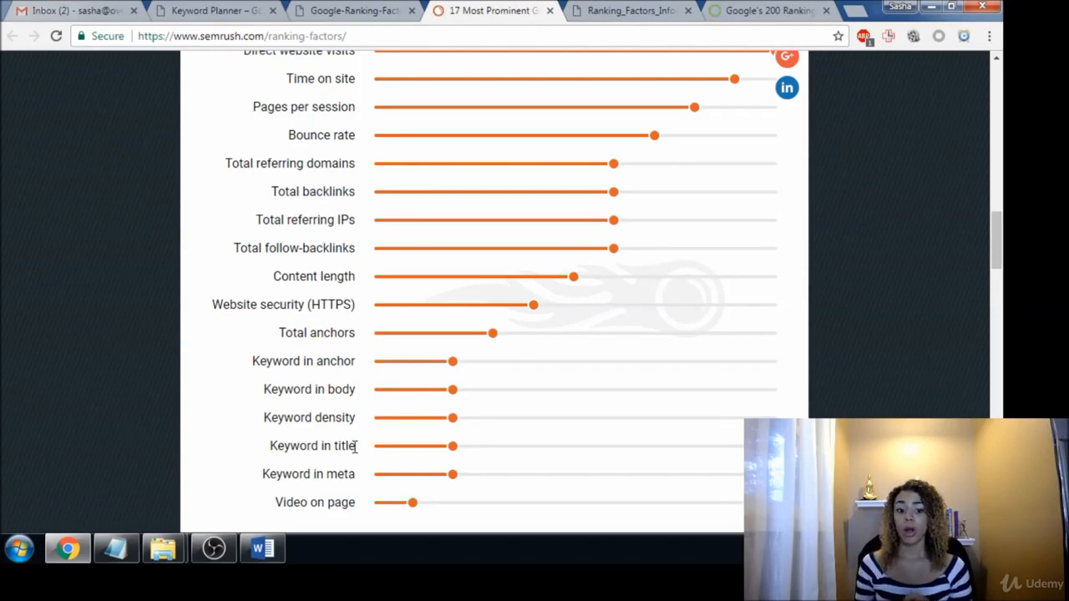
{"action": "mouse_move", "coordinate": [345, 494]}
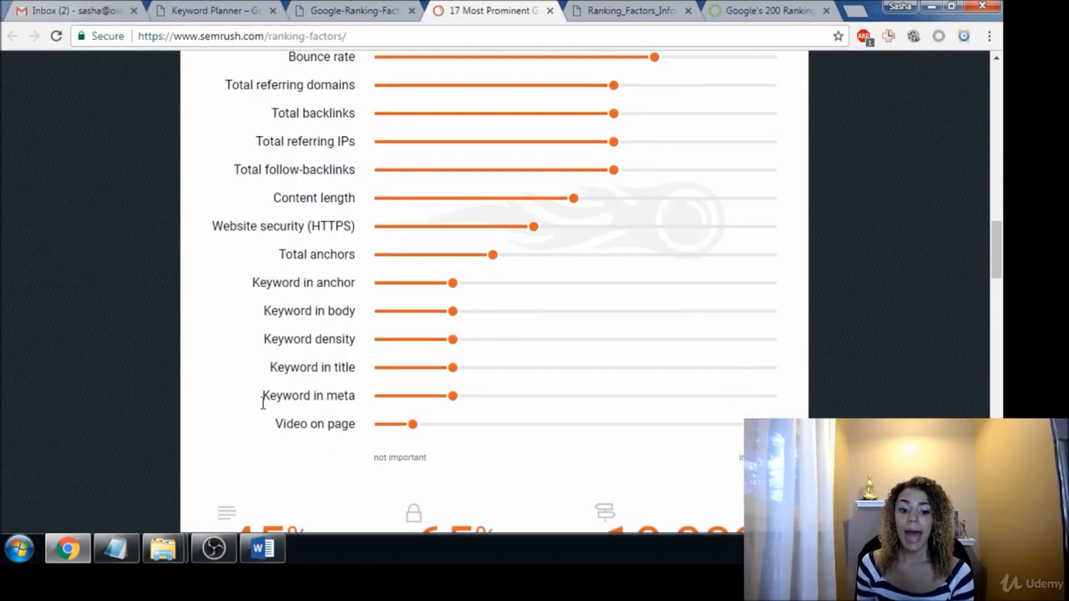
{"action": "mouse_move", "coordinate": [307, 421]}
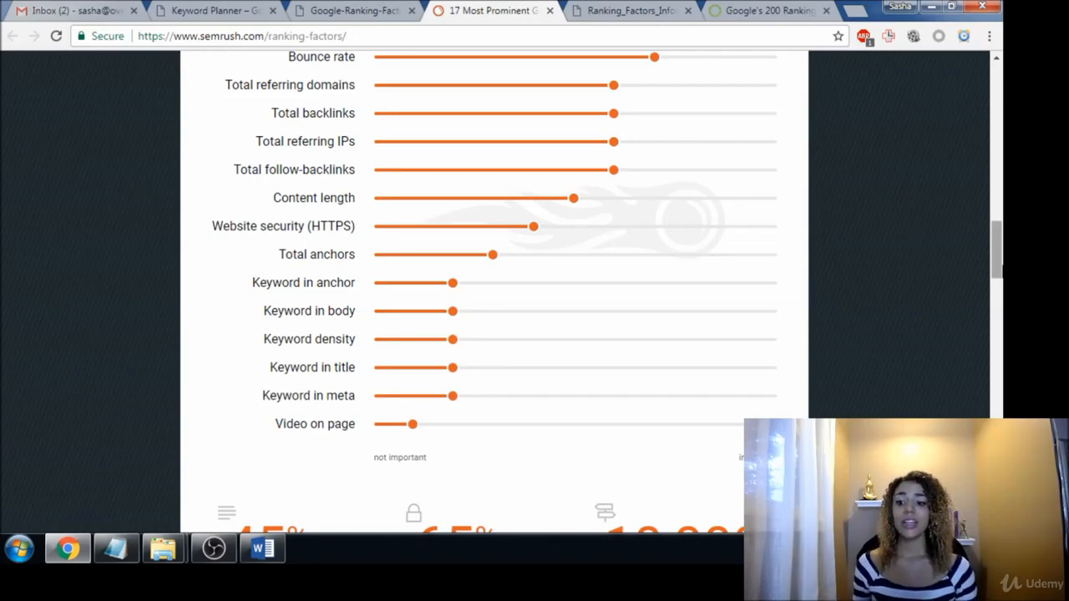
Scroll up toward the chart heading, then back down to keyword density near the bottom.
{"action": "scroll", "scroll_direction": "up", "scroll_amount": 3}
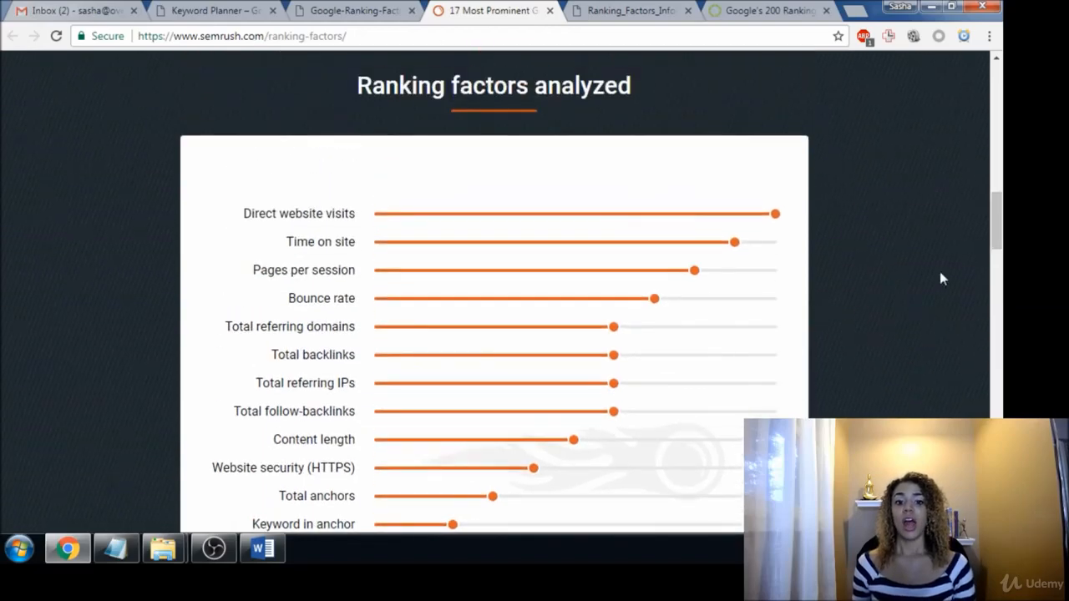
{"action": "mouse_move", "coordinate": [917, 311]}
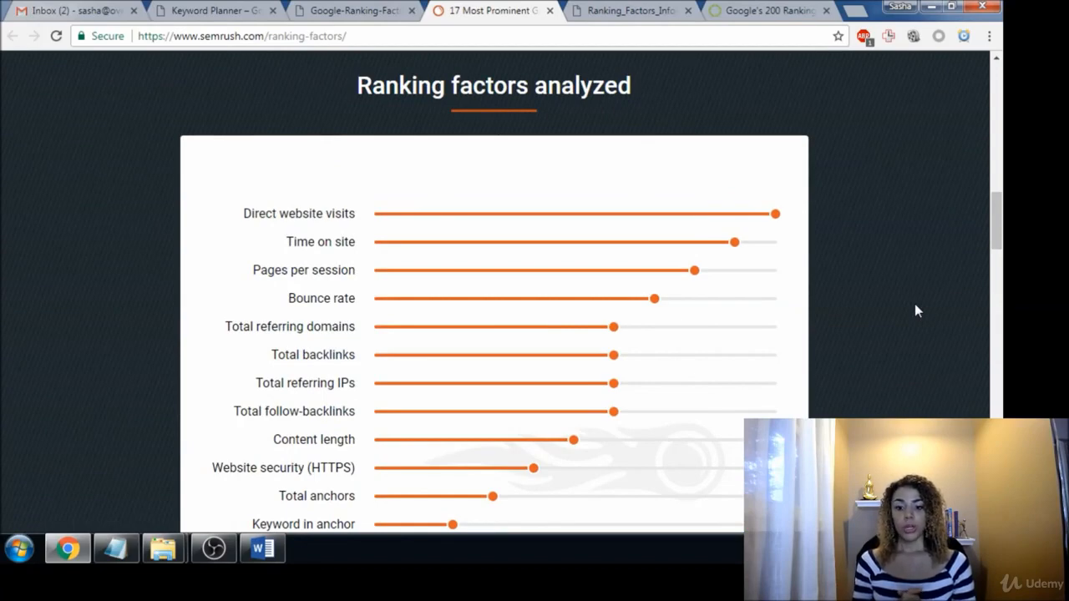
{"action": "mouse_move", "coordinate": [822, 380]}
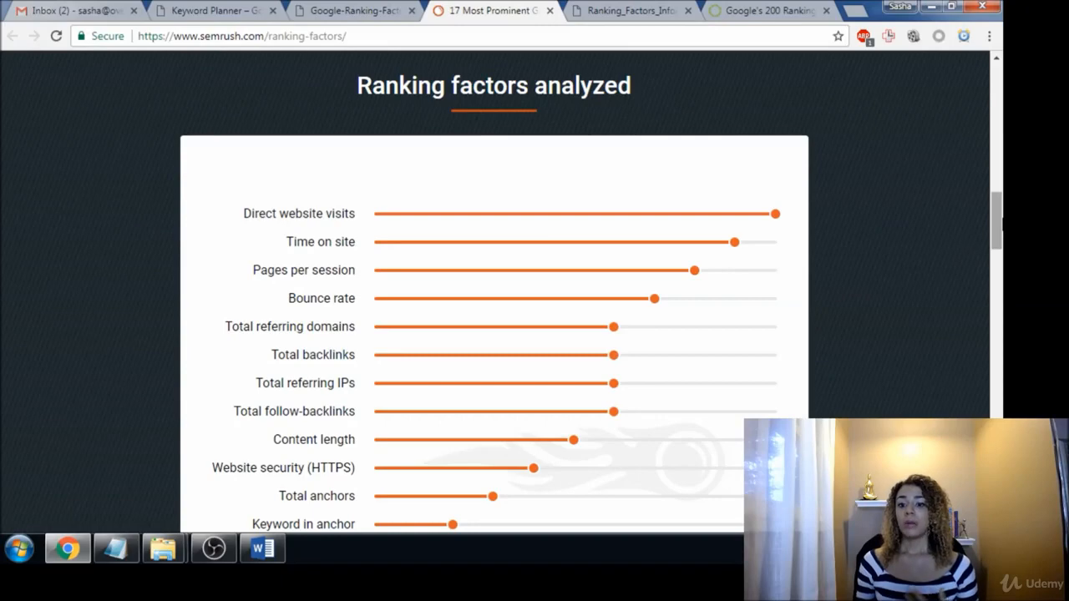
{"action": "scroll", "scroll_direction": "down", "scroll_amount": 3}
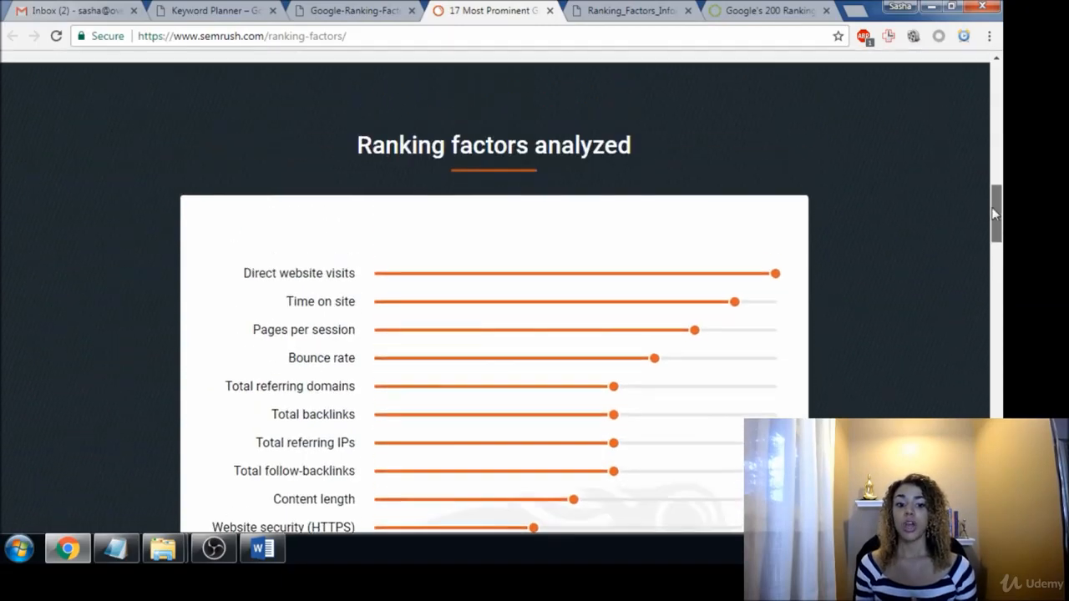
{"action": "scroll", "scroll_direction": "down", "scroll_amount": 3}
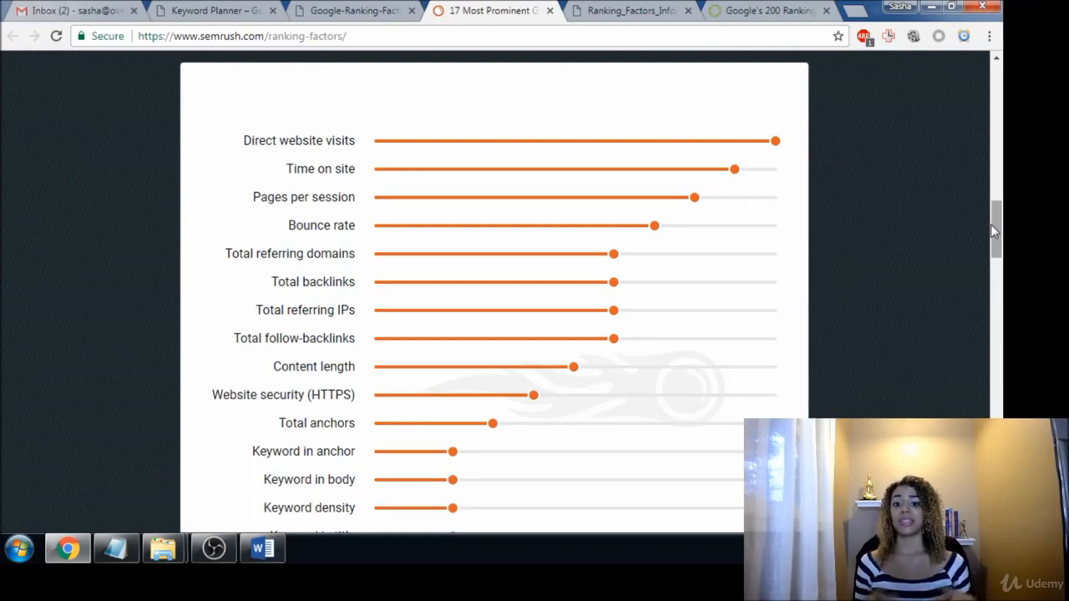
{"action": "mouse_move", "coordinate": [900, 190]}
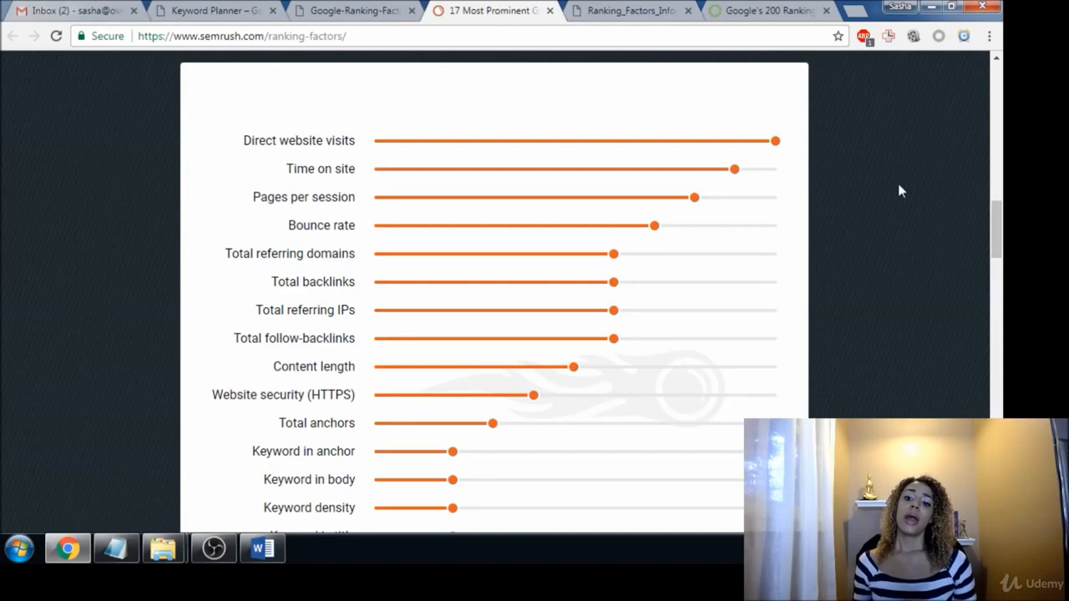
{"action": "mouse_move", "coordinate": [845, 206]}
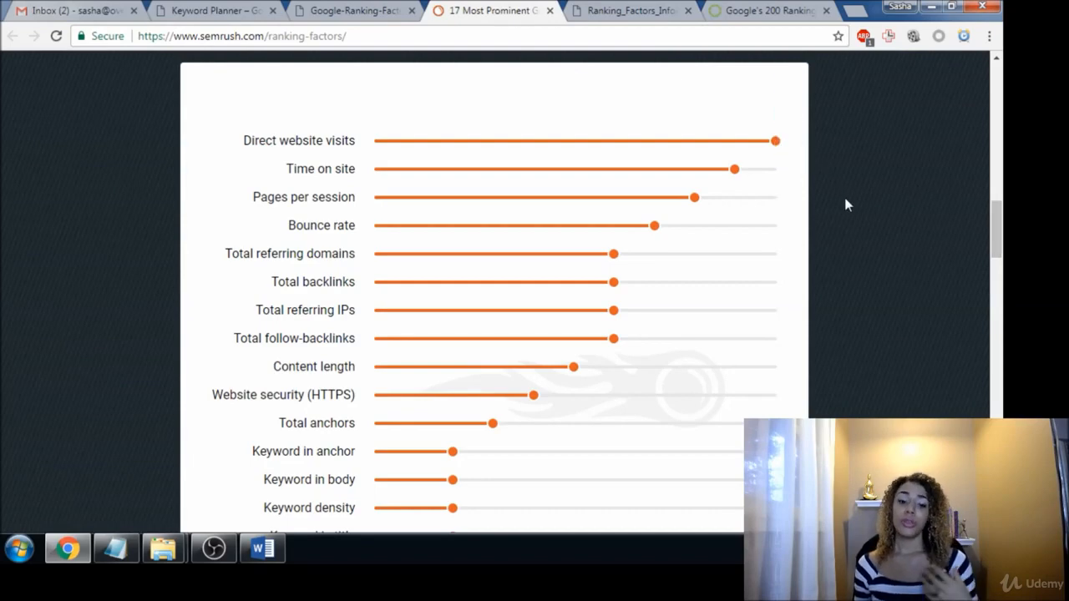